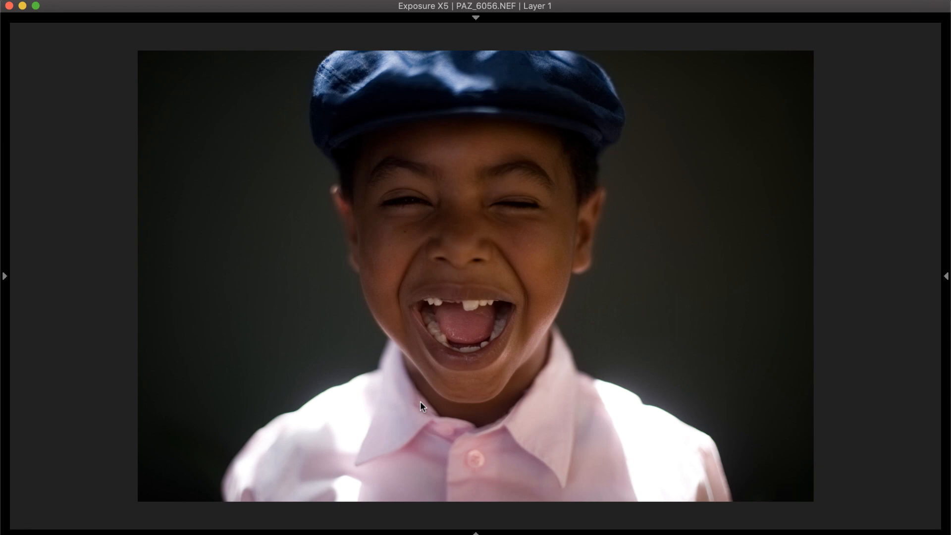
mouse_move(3, 237)
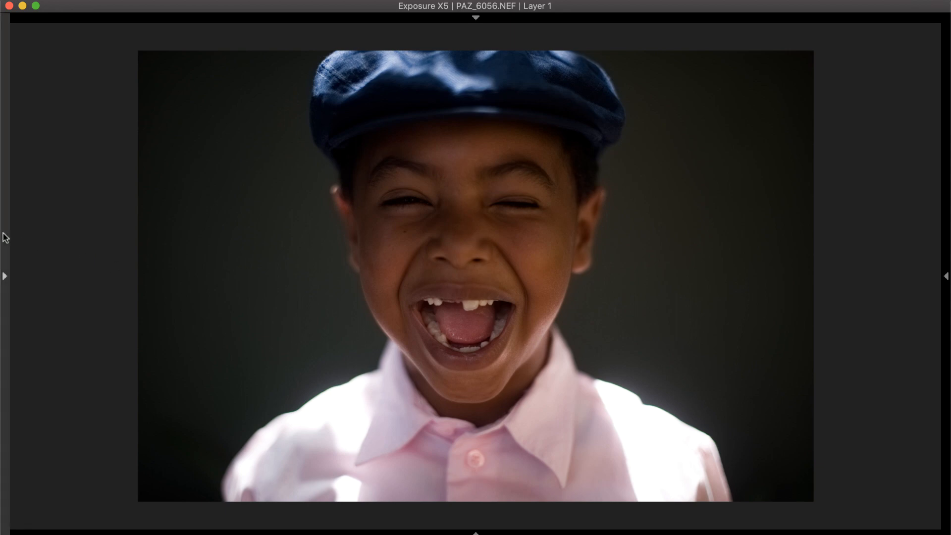
Show the side panels and apply the Fuji Pro 400H preset from Color Films - Print
click(179, 265)
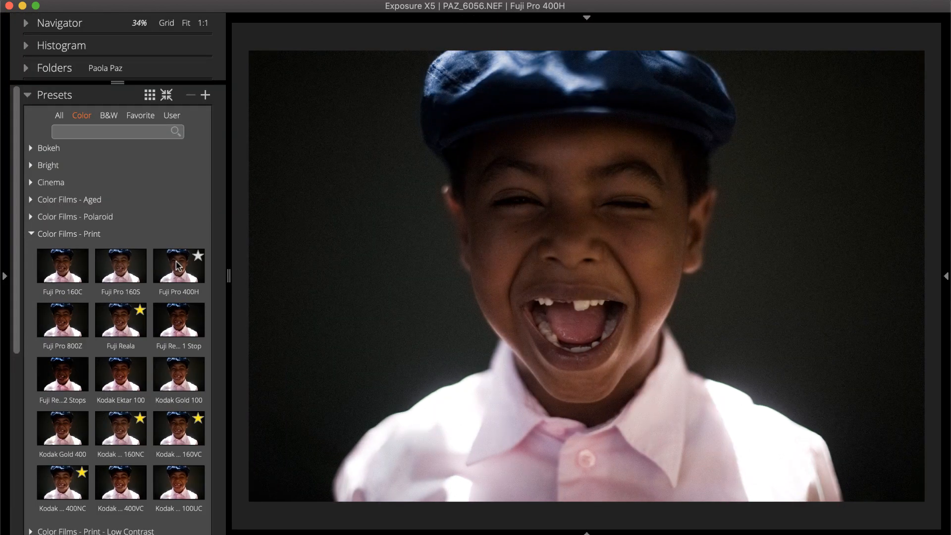
click(4, 276)
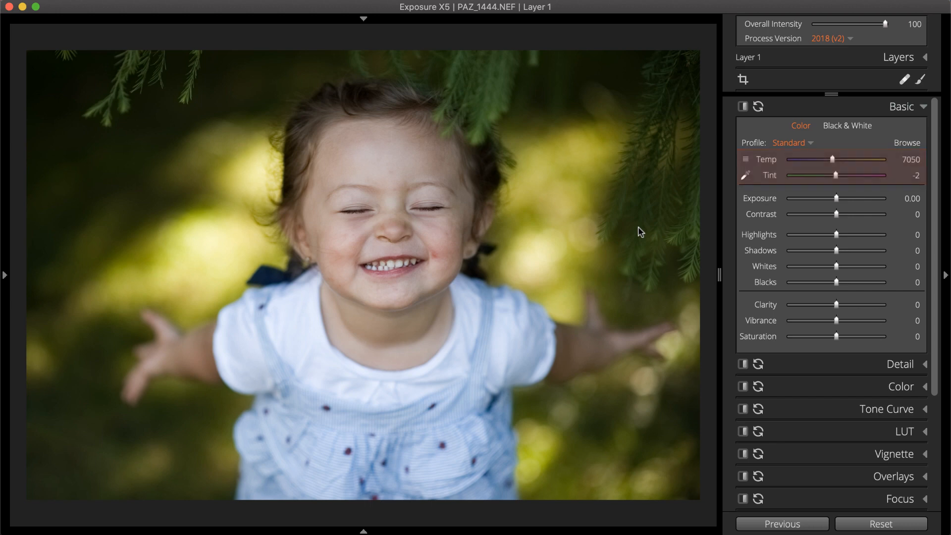
Browse the white balance presets, then sample neutral spots on the dress with the Temp/Tint eyedropper
click(745, 159)
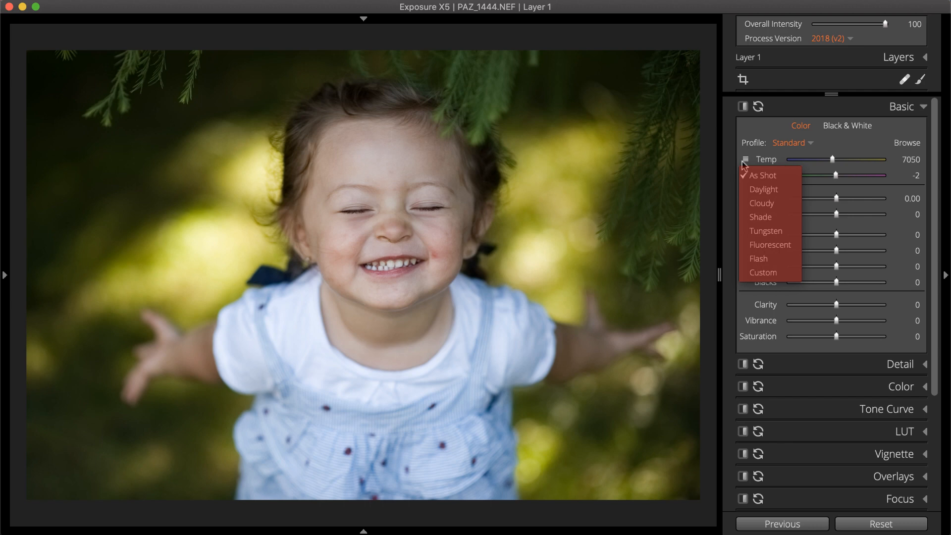
click(744, 160)
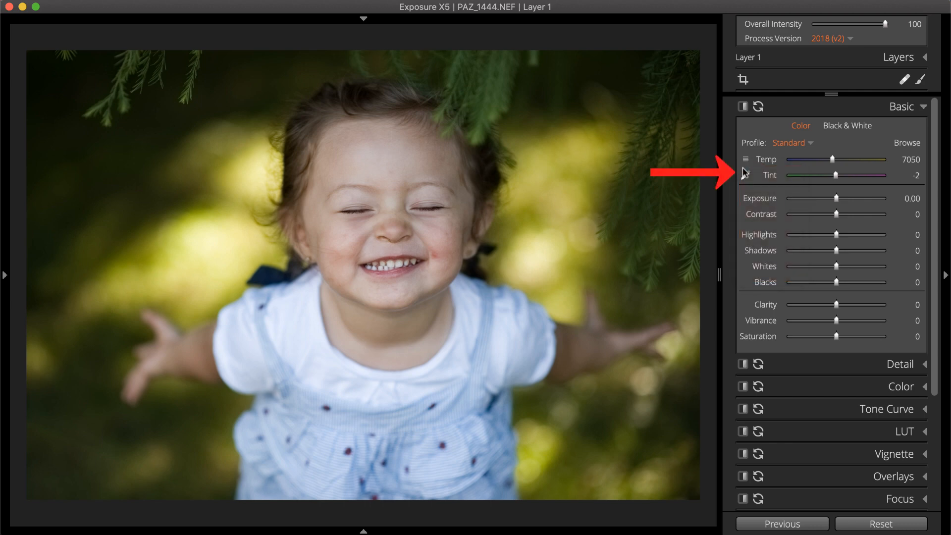
click(743, 159)
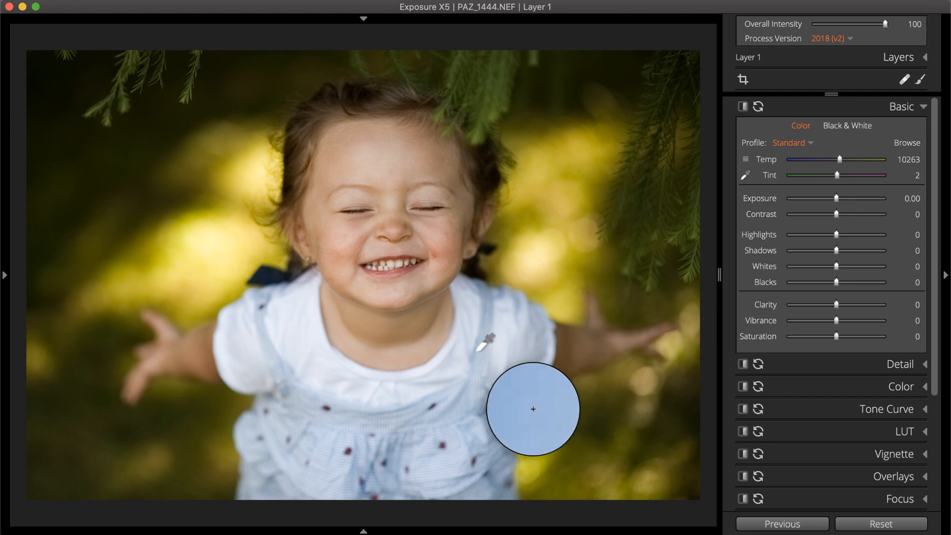
click(533, 408)
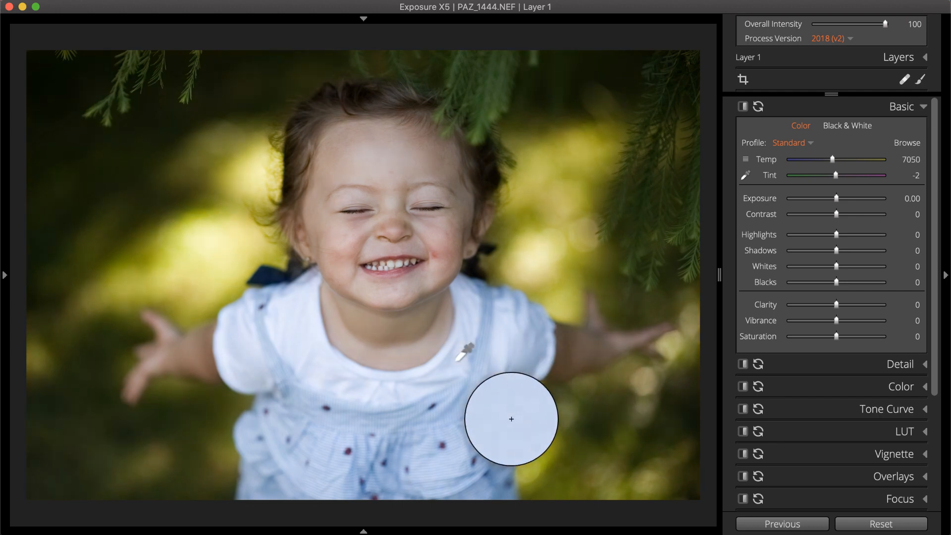
click(511, 418)
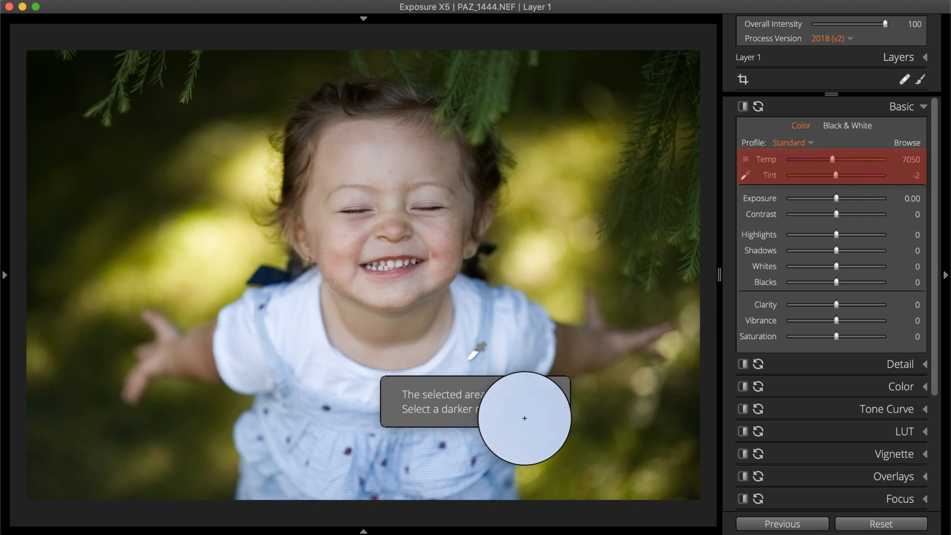
click(524, 419)
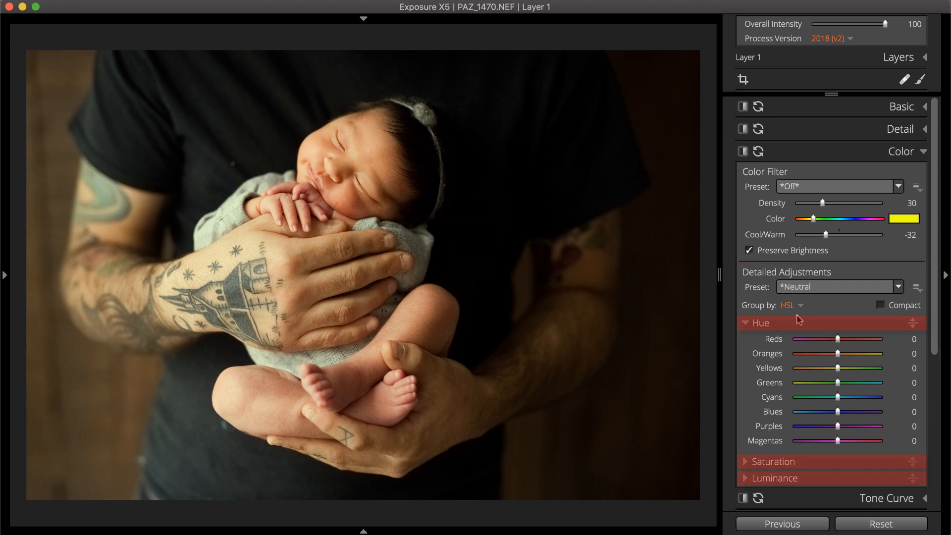
Open the Detailed Adjustments grouping options, keeping Group by HSL selected
click(789, 305)
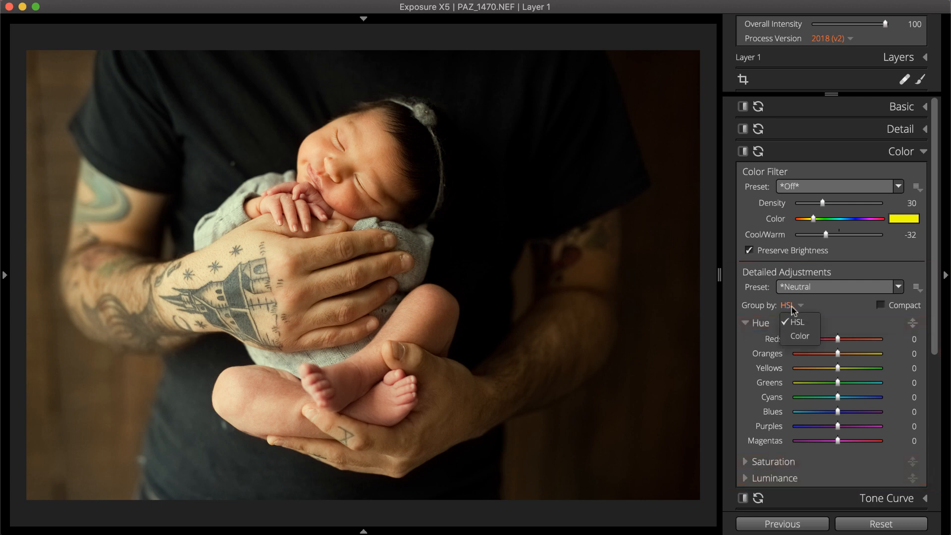
mouse_move(806, 340)
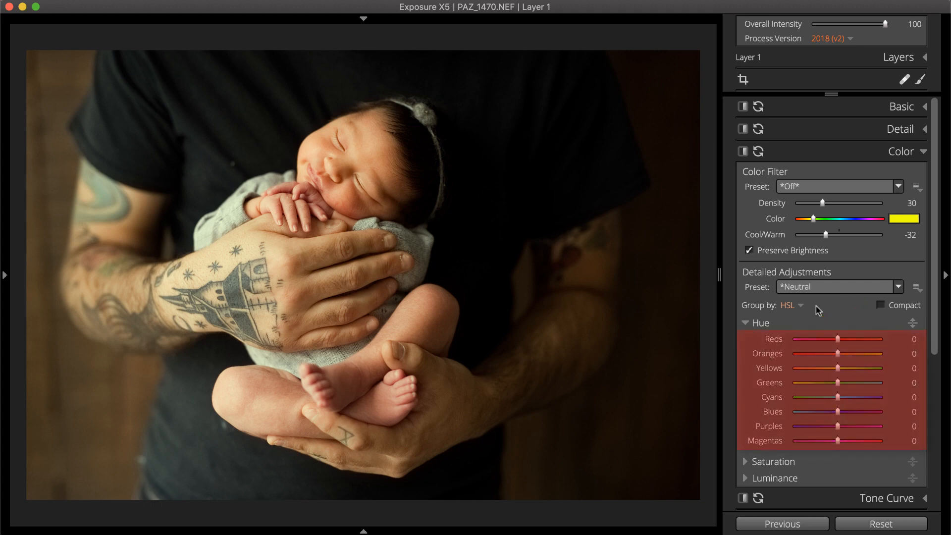
mouse_move(821, 321)
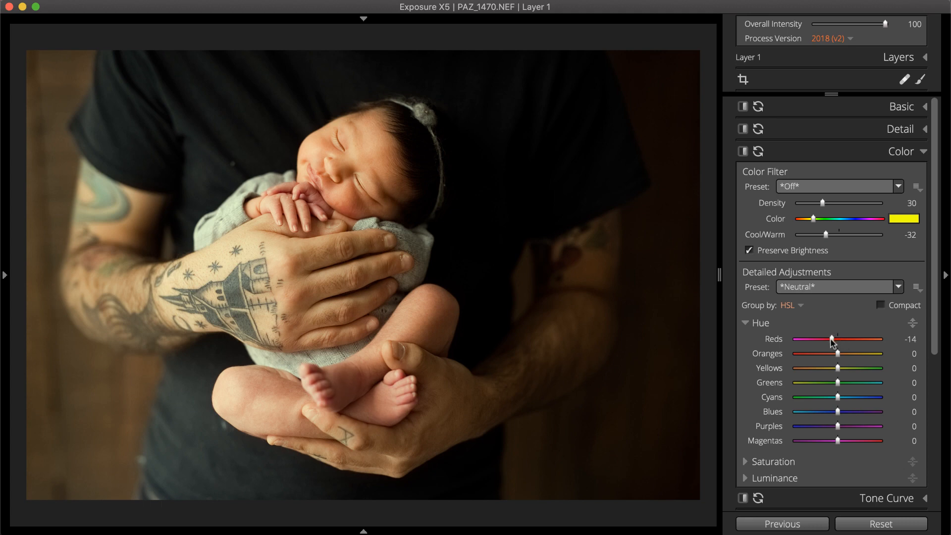
mouse_move(756, 199)
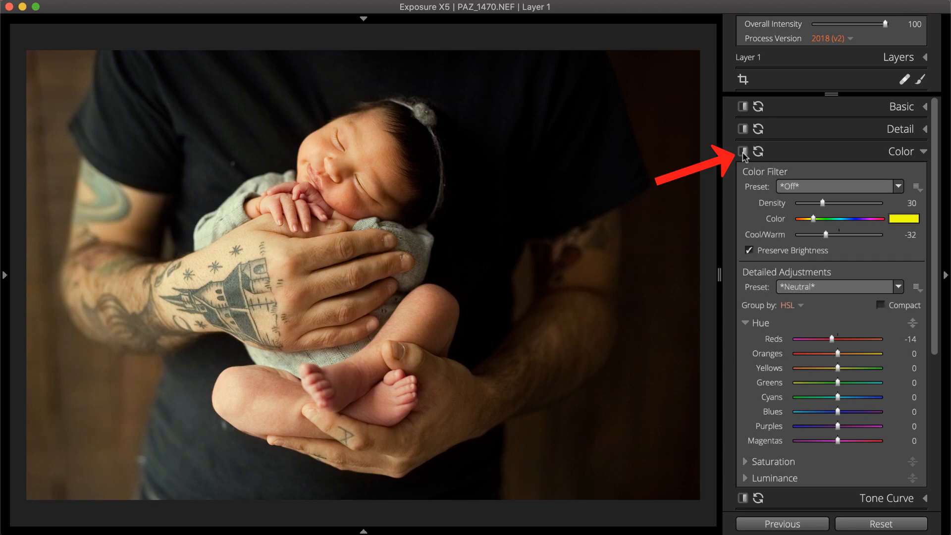
mouse_move(762, 448)
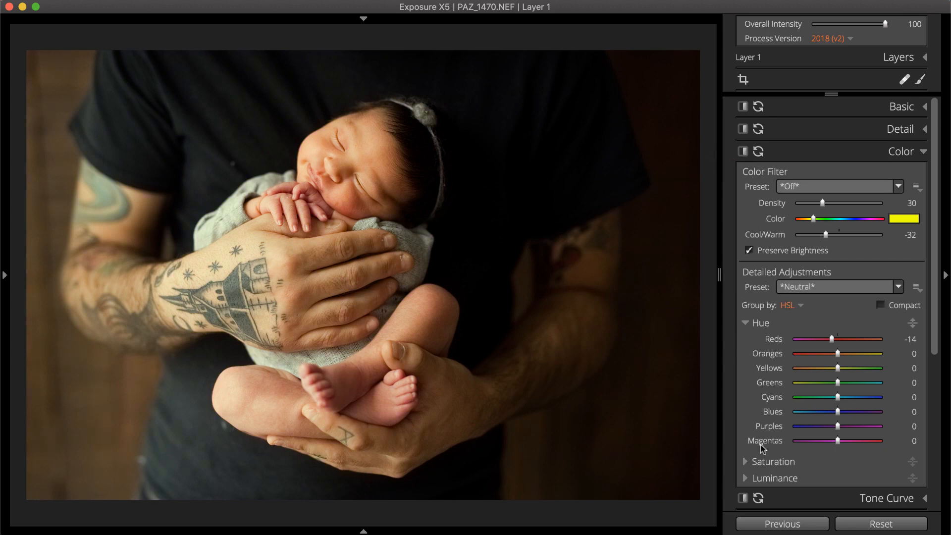
Scroll through the Color panel adjustments and toggle the panel preview
scroll(down, 3)
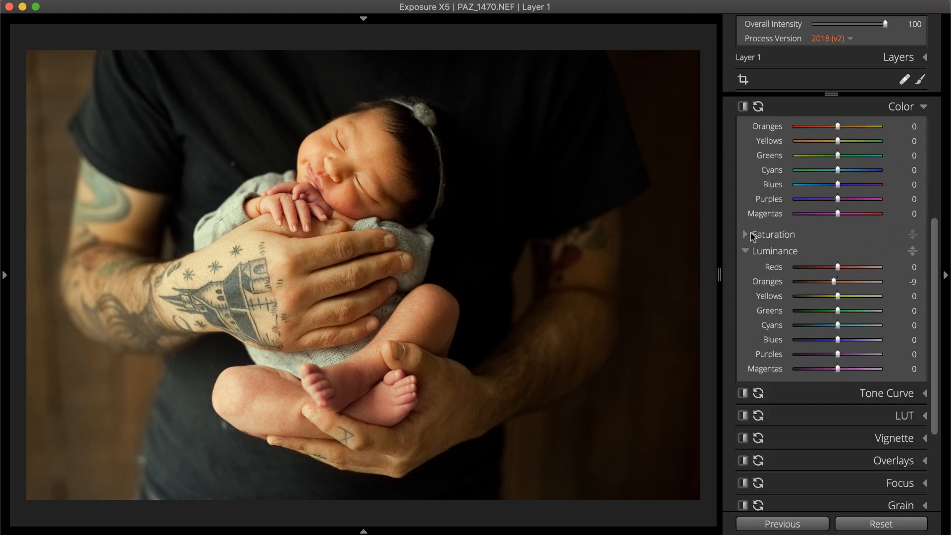
scroll(up, 3)
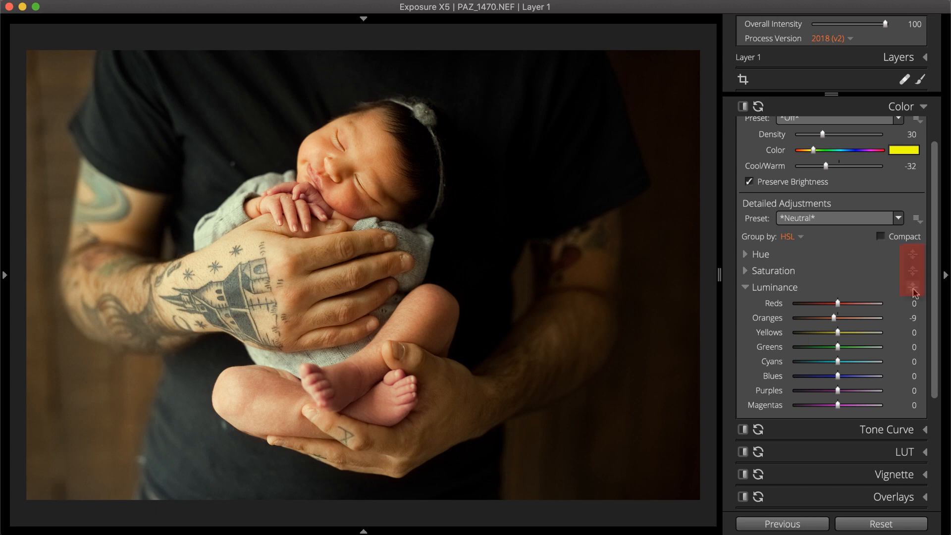
click(913, 289)
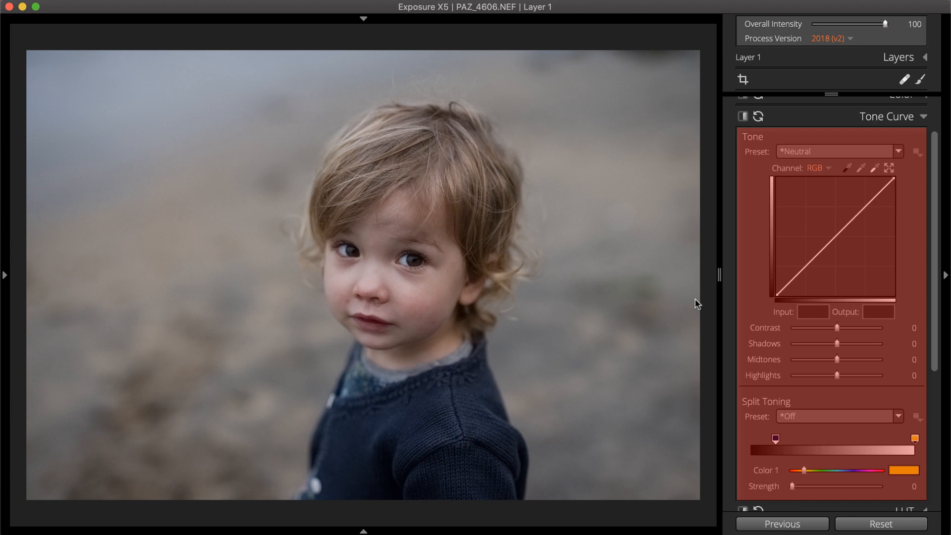
Check the red tone curve channel, return to RGB, and apply the Harsh Landscape curve preset
click(816, 168)
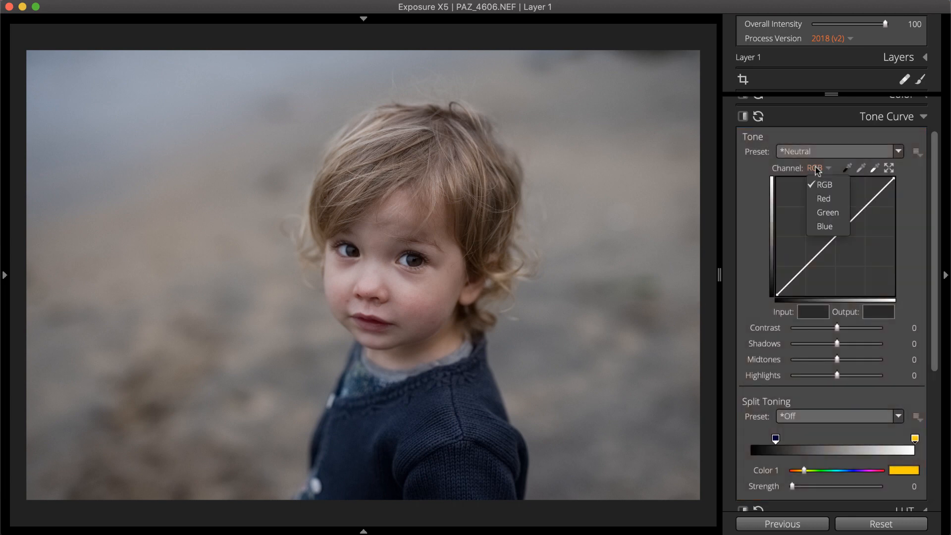
click(822, 198)
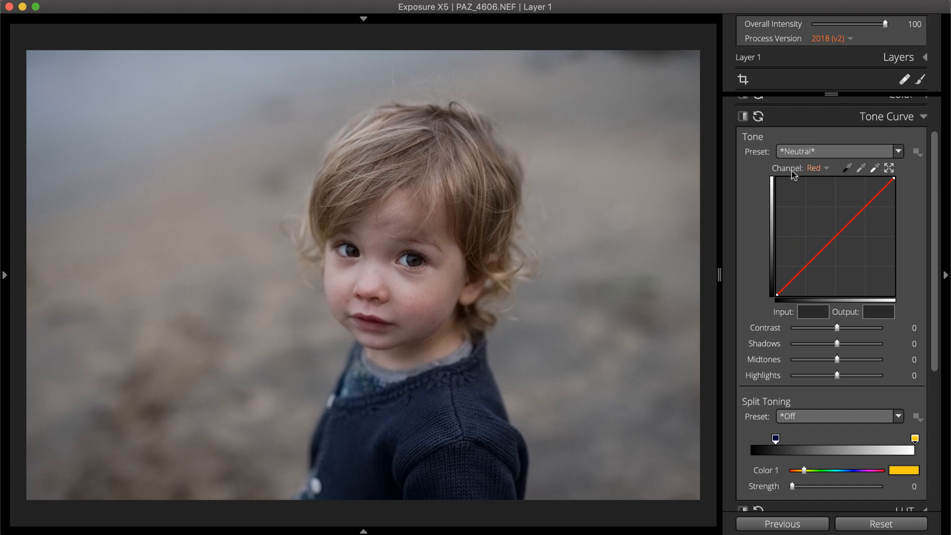
click(817, 168)
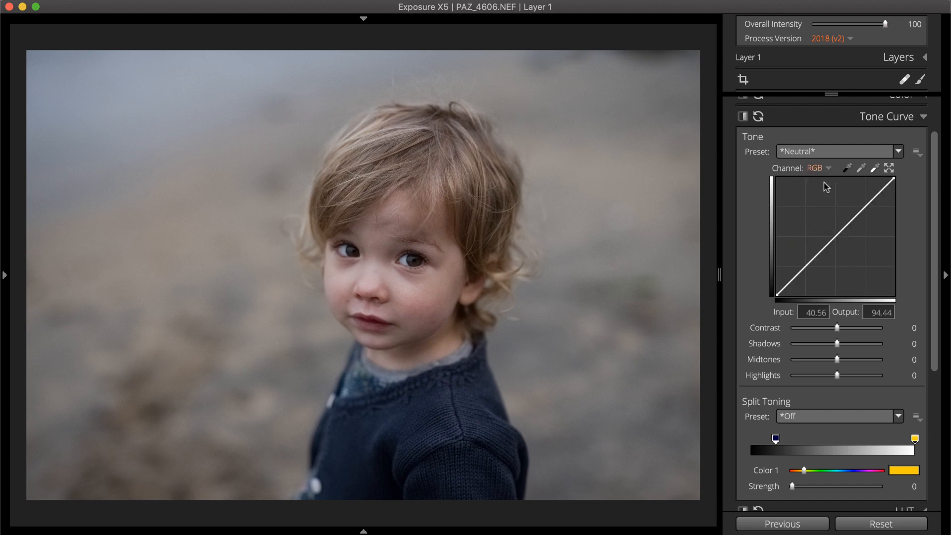
click(900, 151)
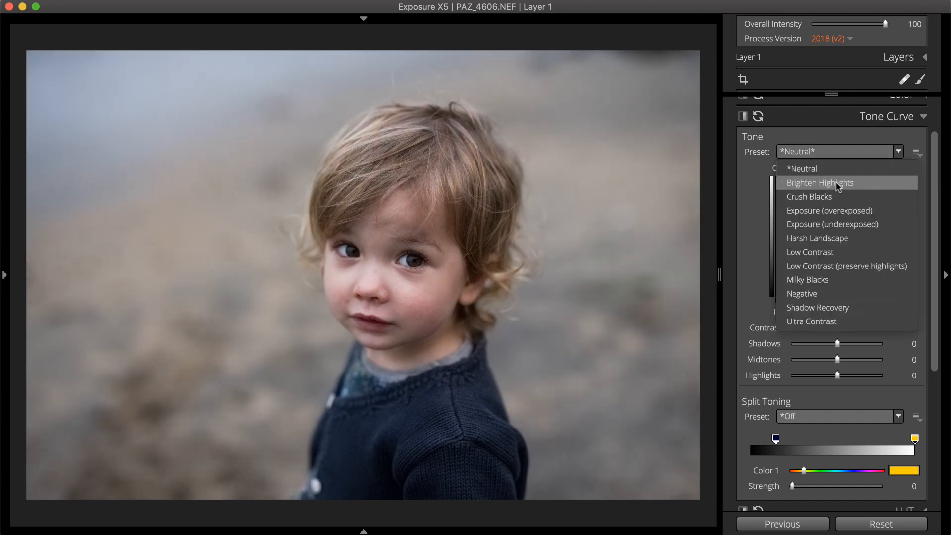
click(817, 238)
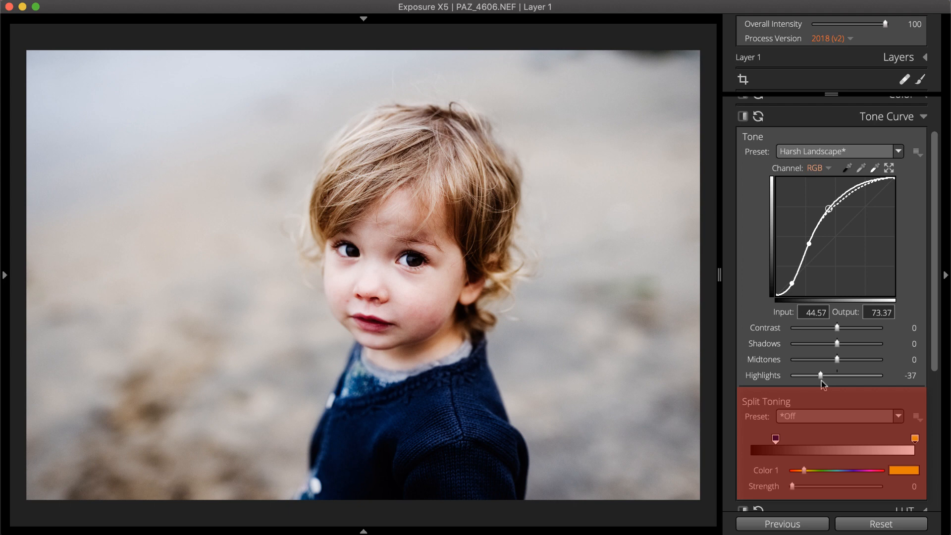
mouse_move(821, 378)
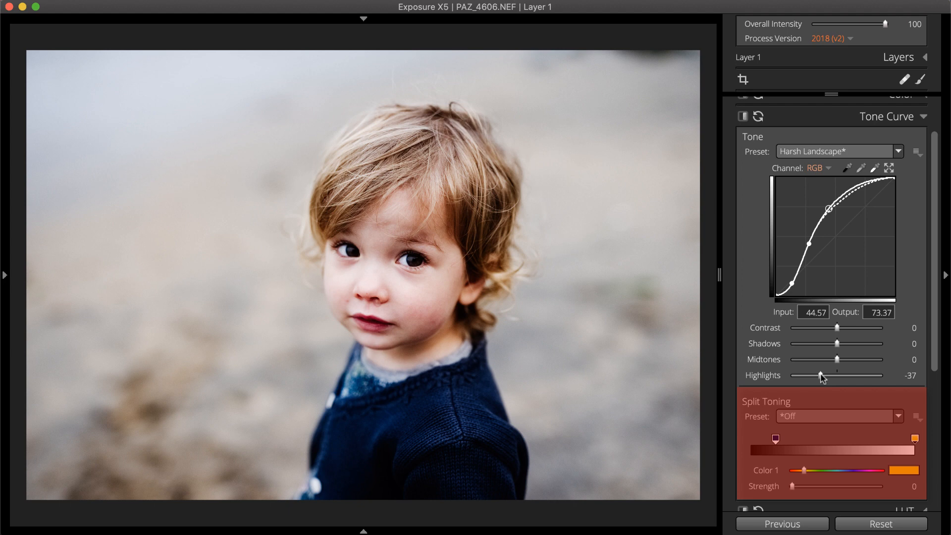
Apply the Creamy Highlights/Cyan Shadows preset from Split Toning's For Color presets
click(839, 416)
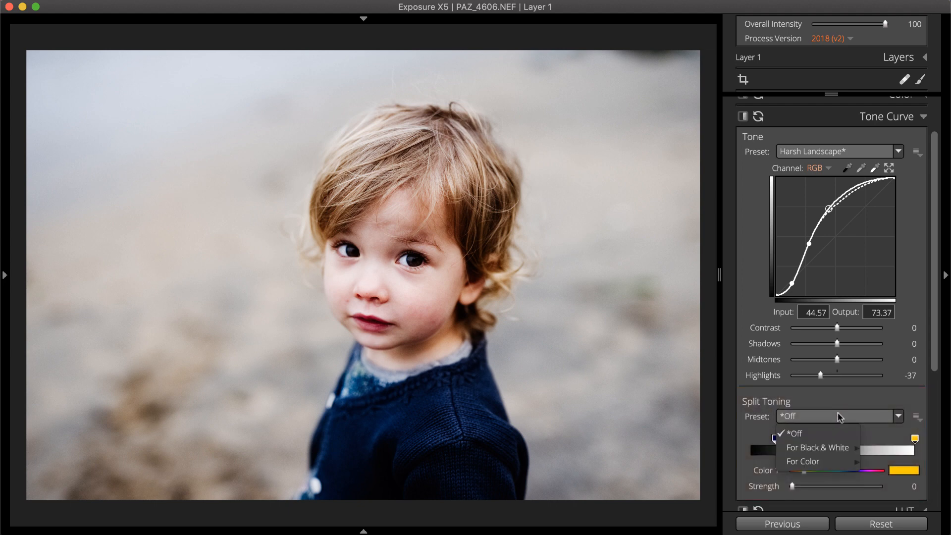
mouse_move(802, 461)
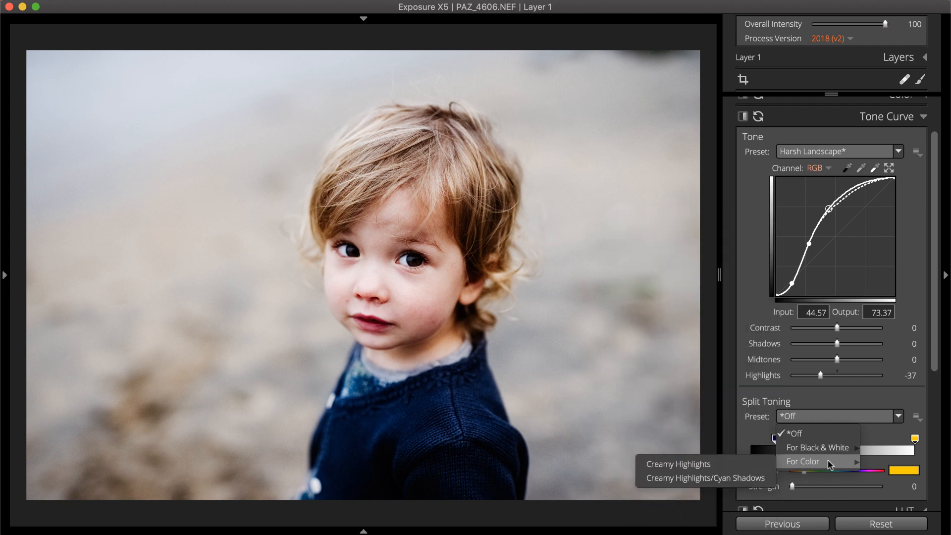
click(679, 464)
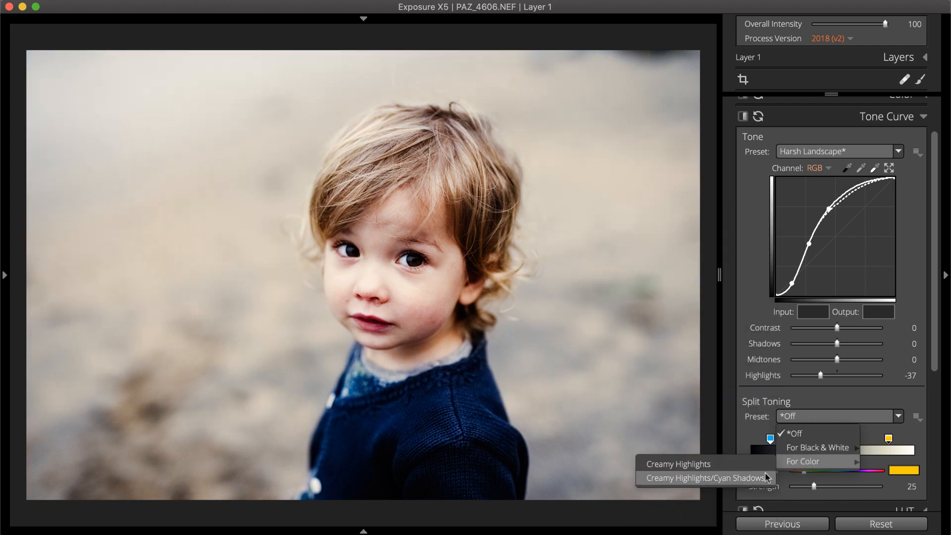
click(705, 478)
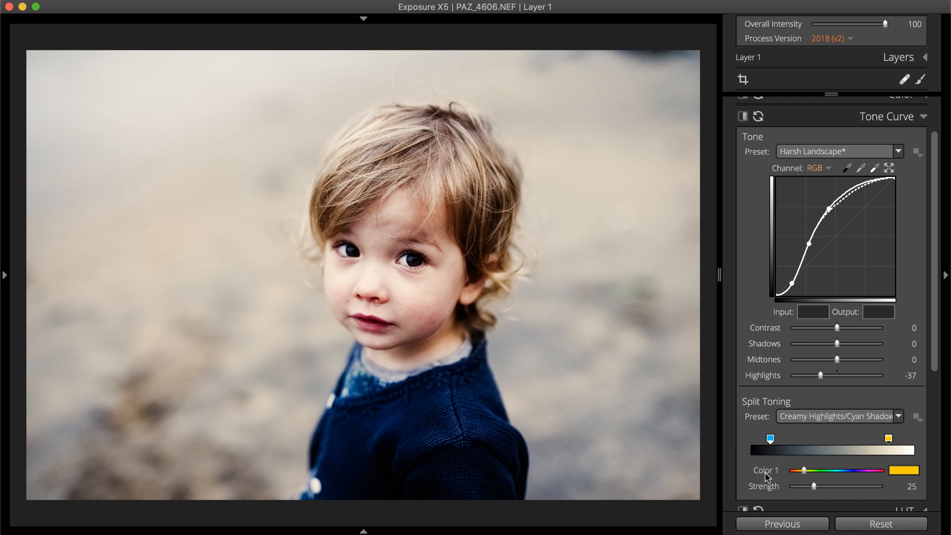